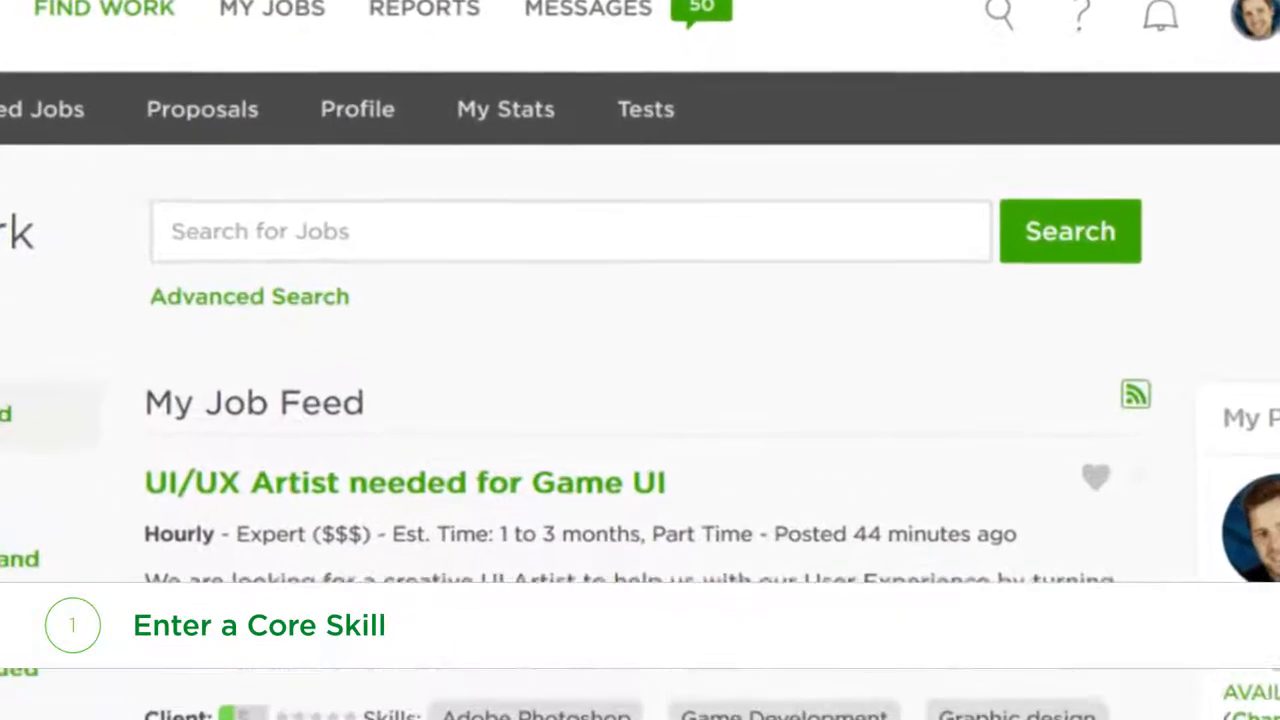
# - Search Upwork jobs for 'Camtasia video product', returning 28 results
pyautogui.write('Camtasia')
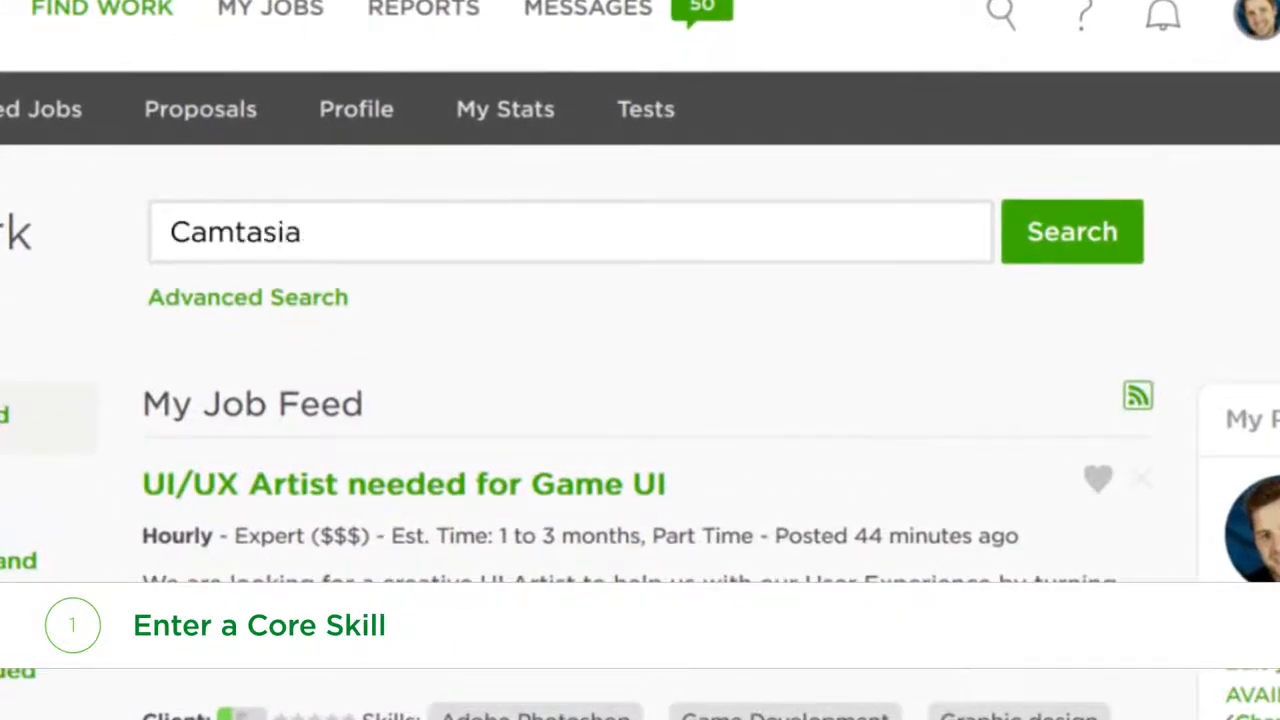
pyautogui.write('video product')
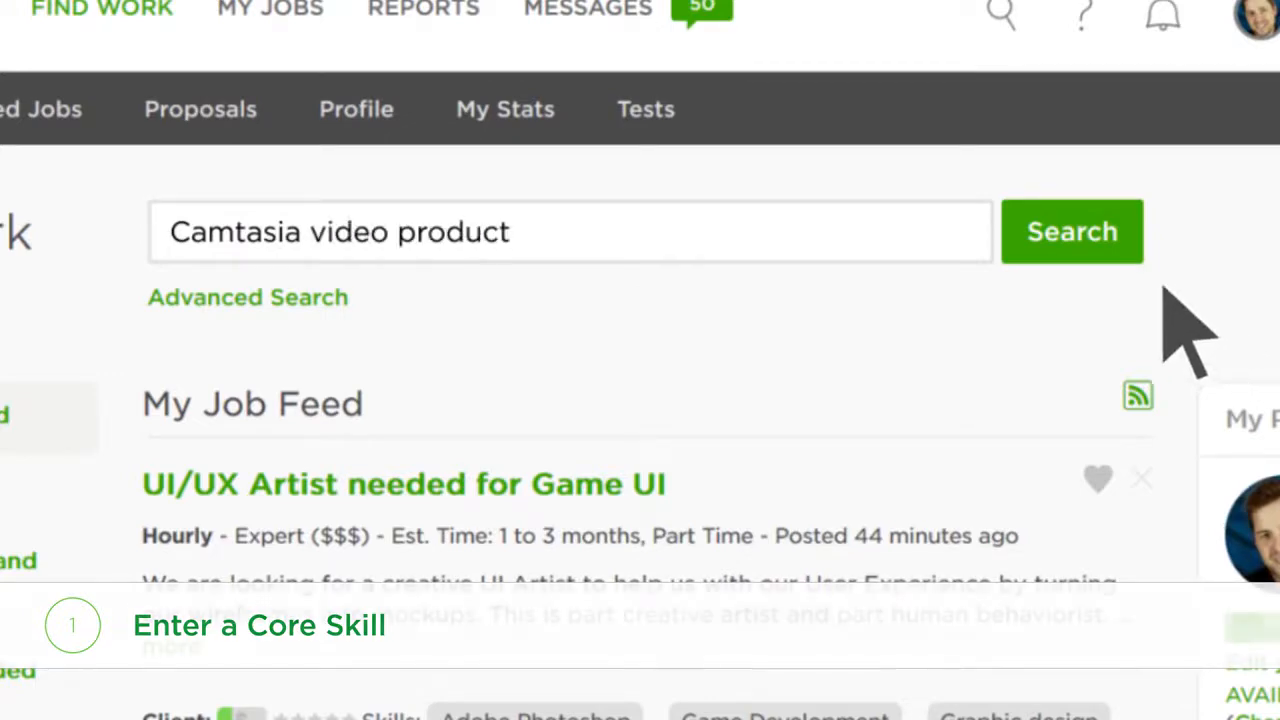
pyautogui.click(1071, 231)
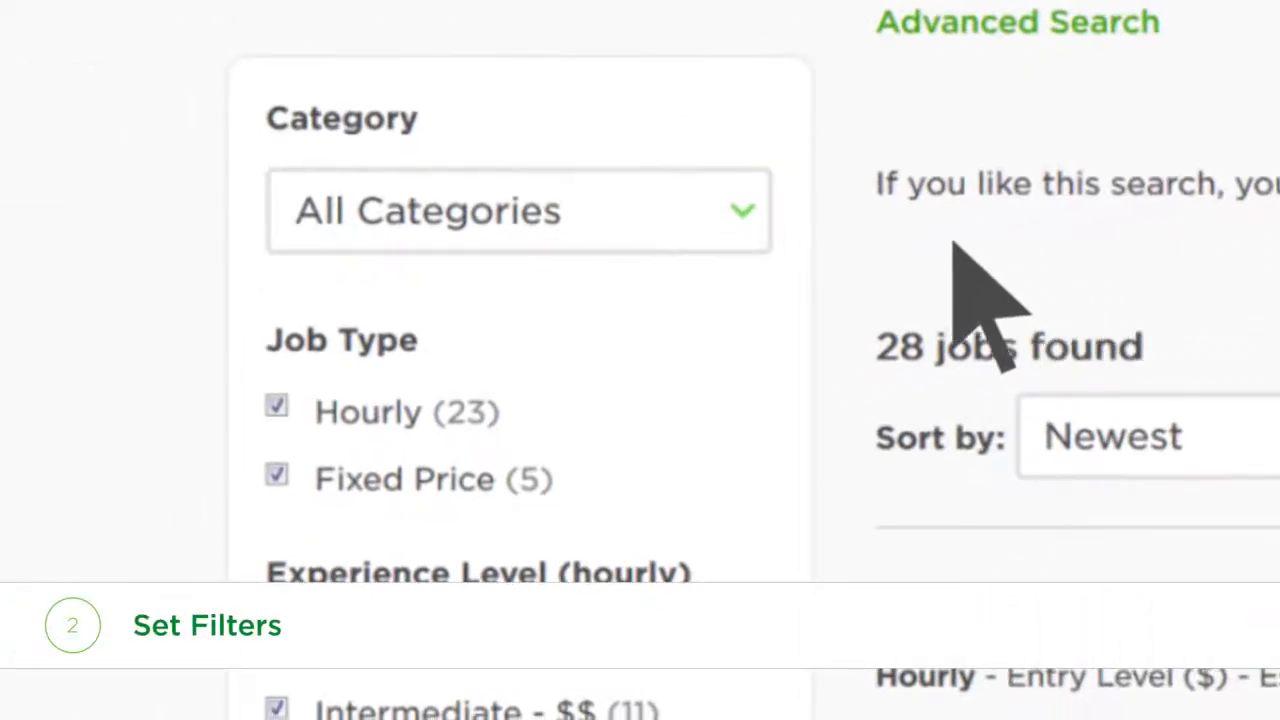
# - Filter to Design & Creative > Video Production and hourly jobs only (Fixed Price unticked)
pyautogui.click(518, 210)
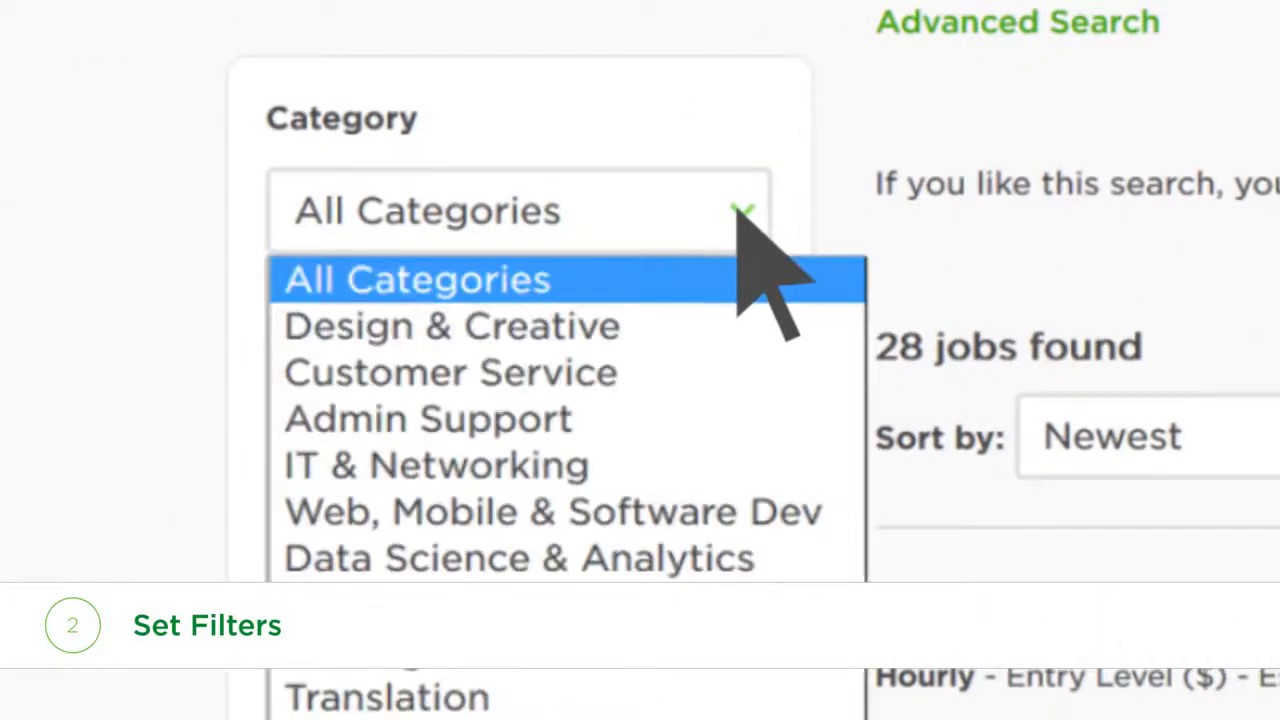
pyautogui.click(449, 325)
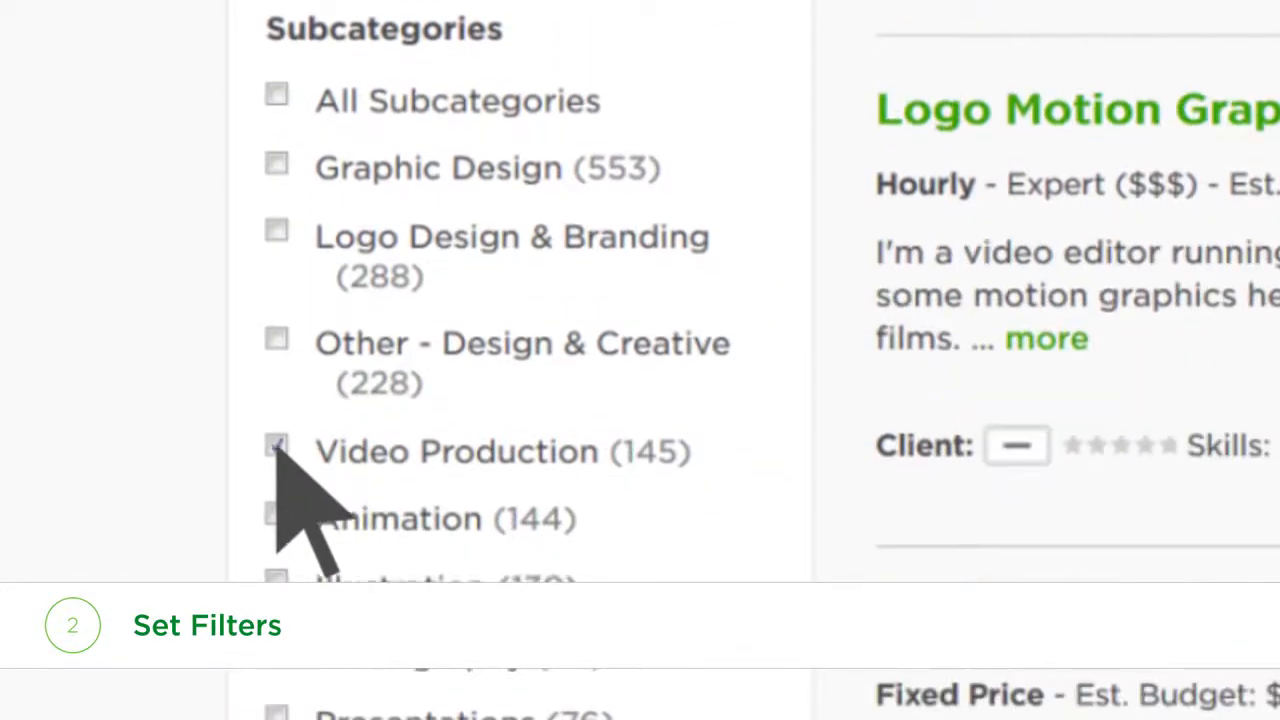
pyautogui.click(276, 448)
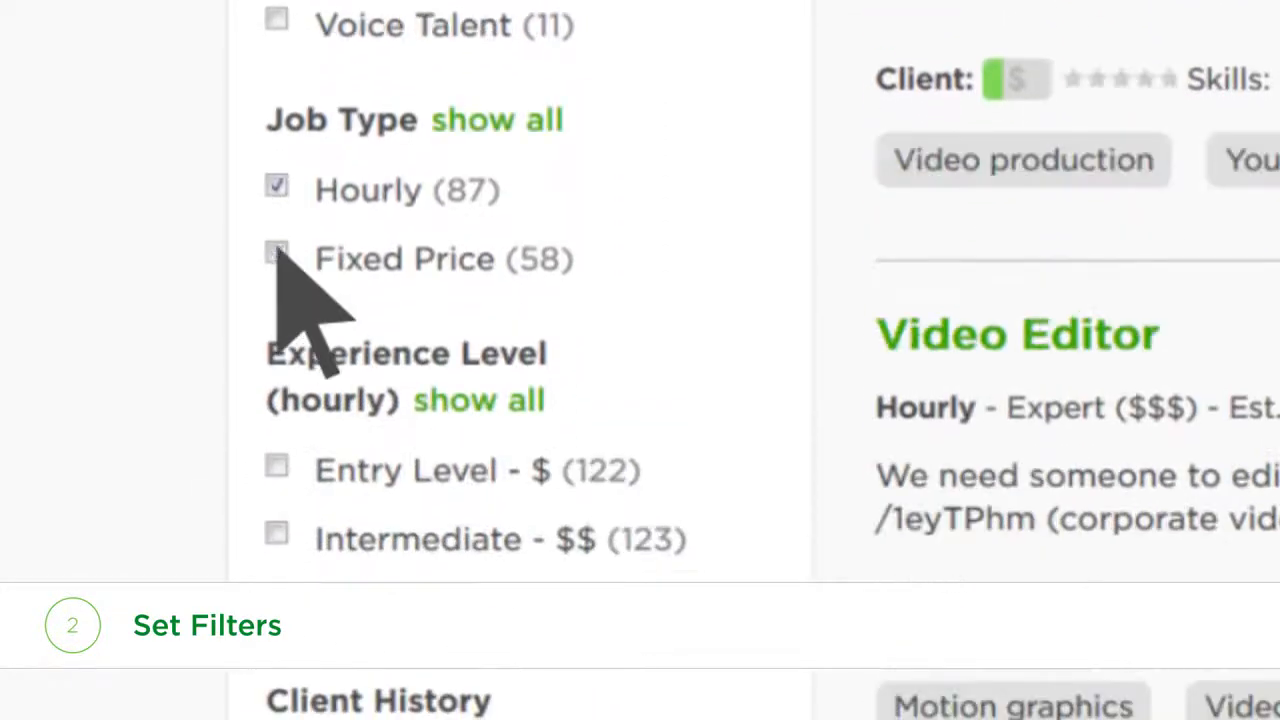
pyautogui.click(276, 258)
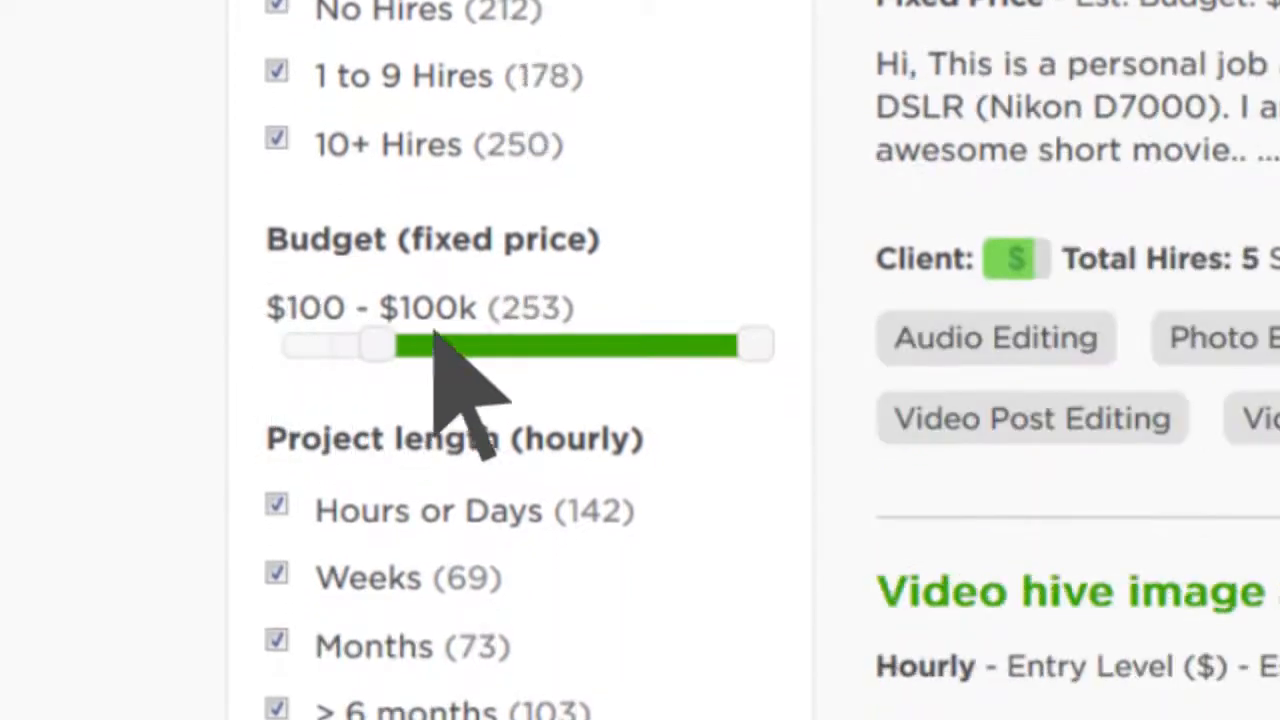
# - Cap the fixed-price budget at $20k and scroll to the project length and hours filters
pyautogui.moveTo(755, 343); pyautogui.dragTo(710, 325)
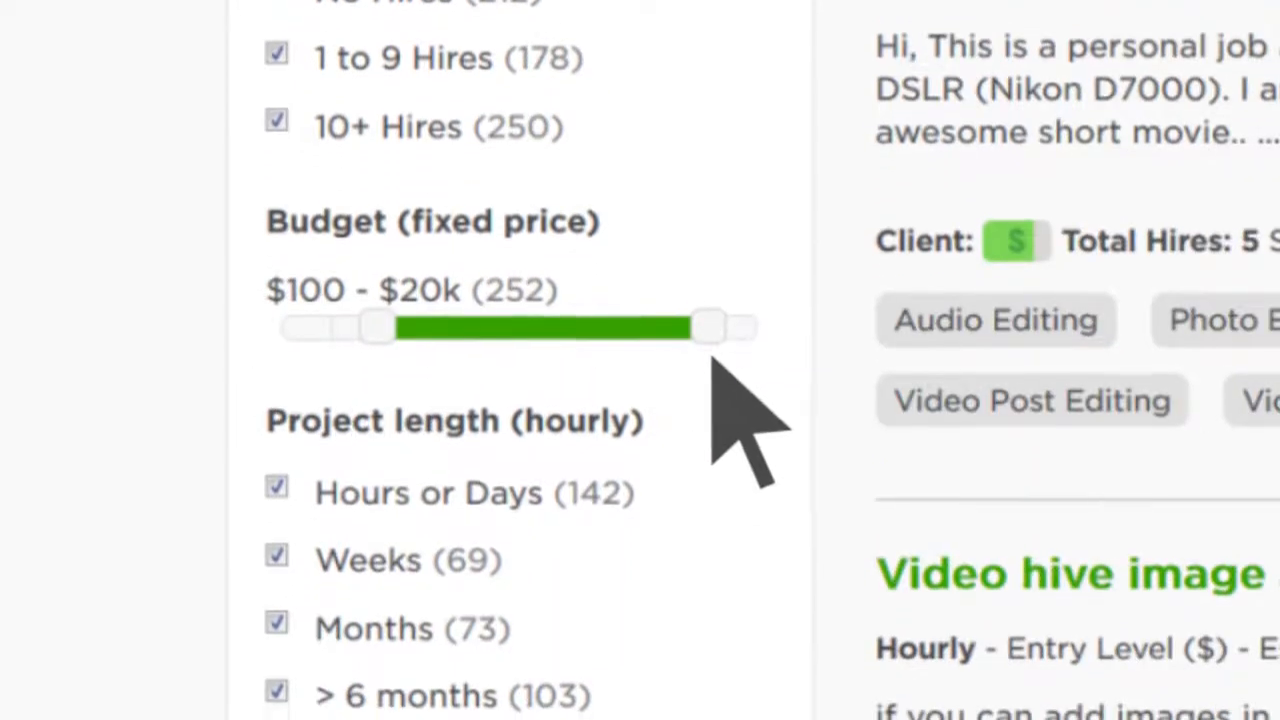
pyautogui.scroll(-3)
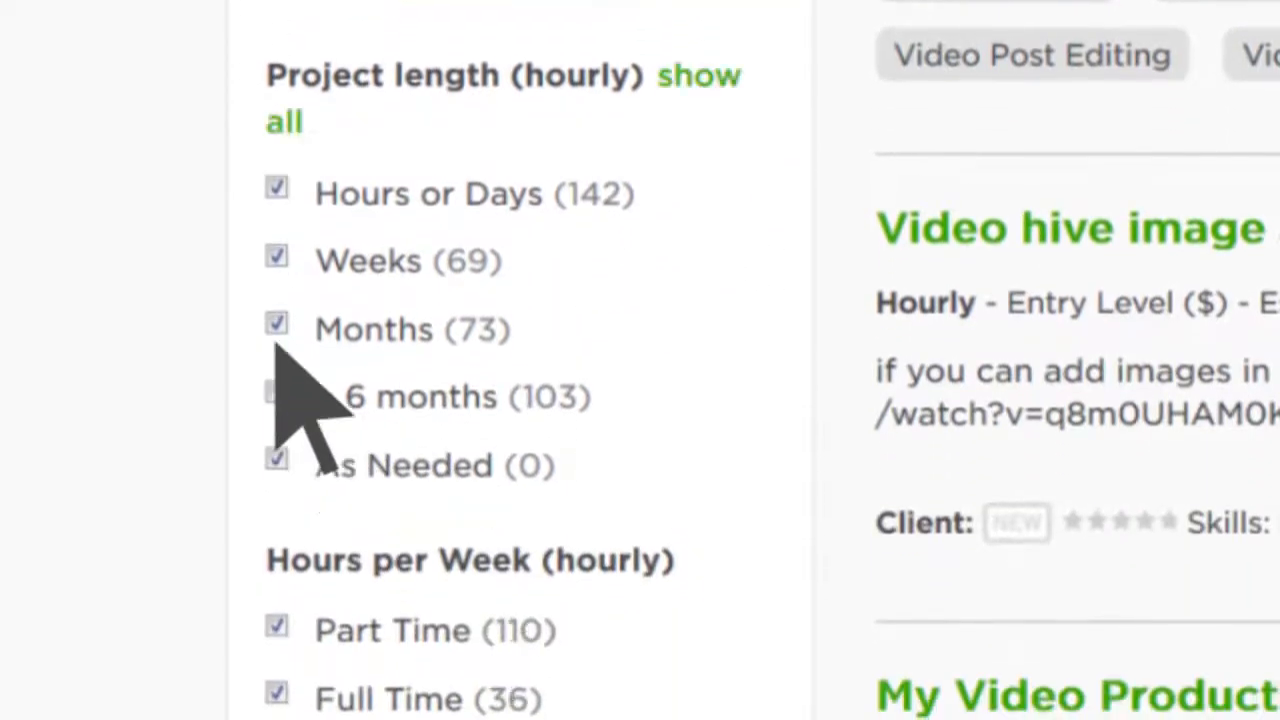
pyautogui.scroll(-3)
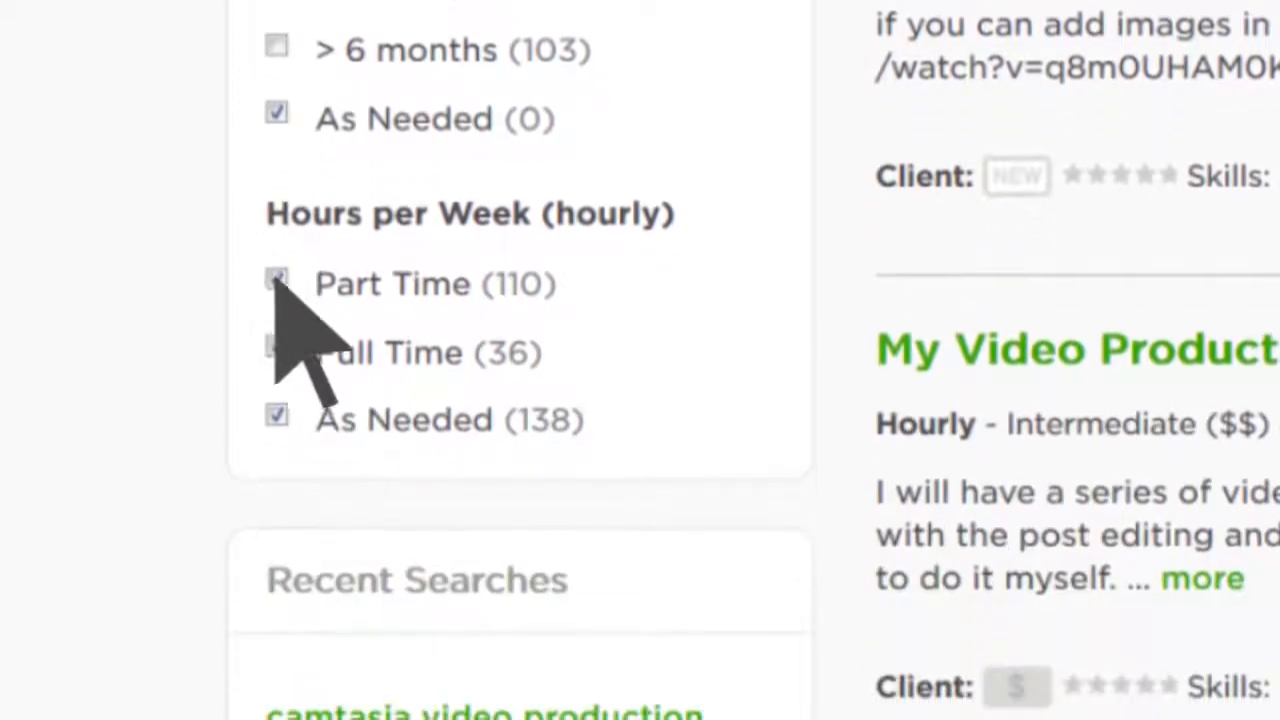